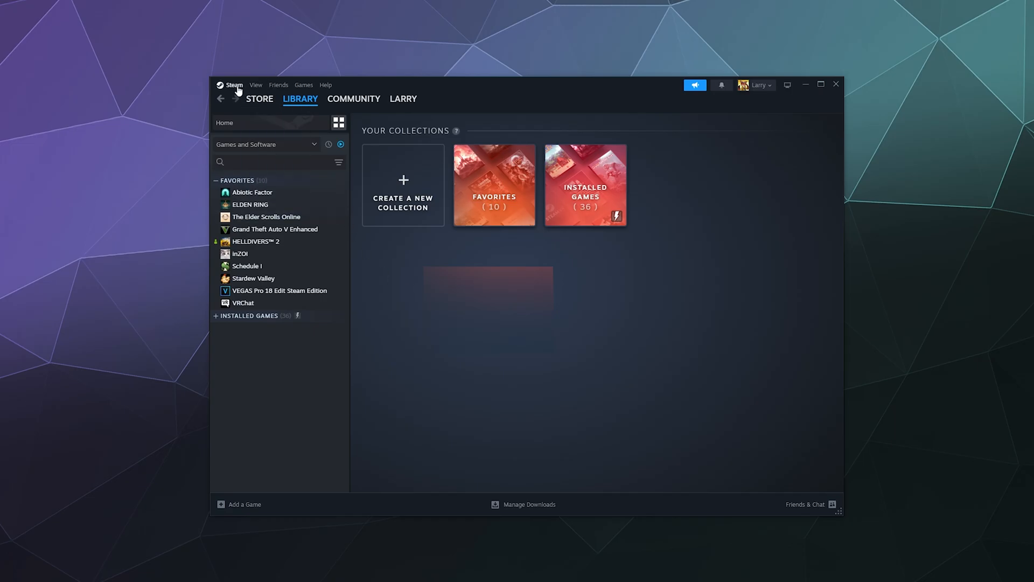
- Open Steam's Settings window from the Steam menu
{"action": "left_click", "coordinate": [233, 85]}
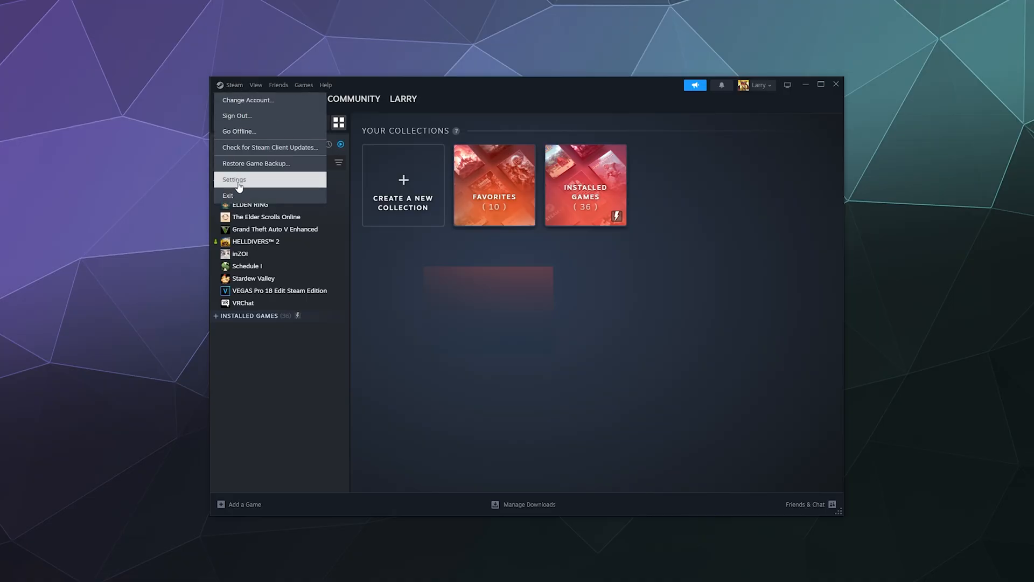
{"action": "left_click", "coordinate": [235, 179]}
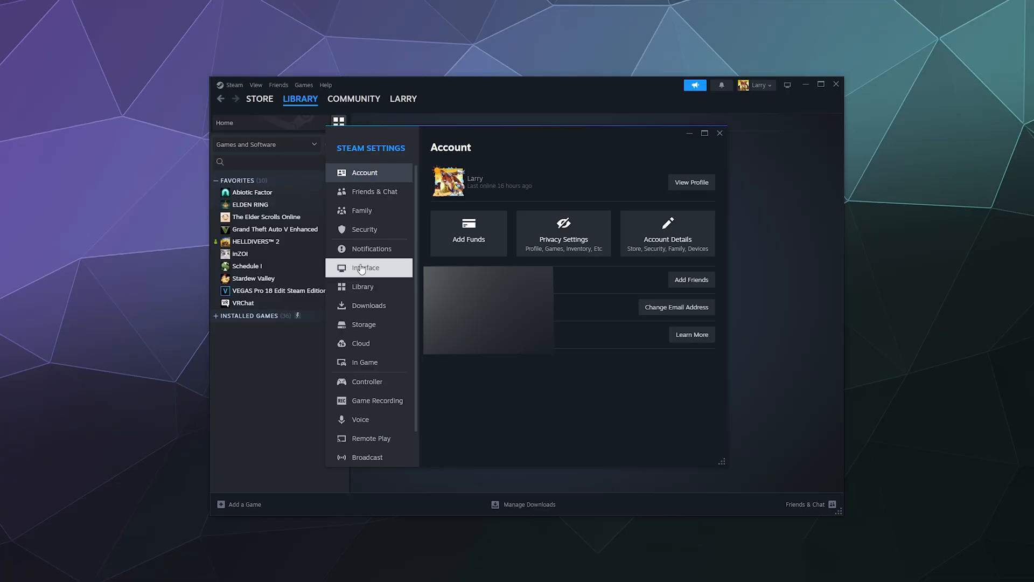
- Set Client Beta Participation on the Interface page to Steam Beta Update
{"action": "left_click", "coordinate": [365, 268]}
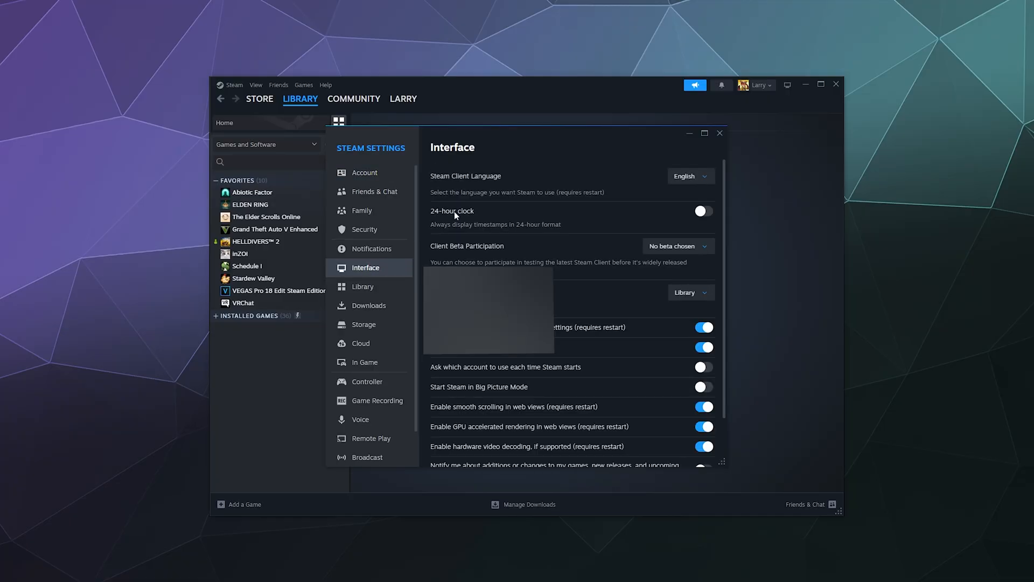
{"action": "mouse_move", "coordinate": [514, 264]}
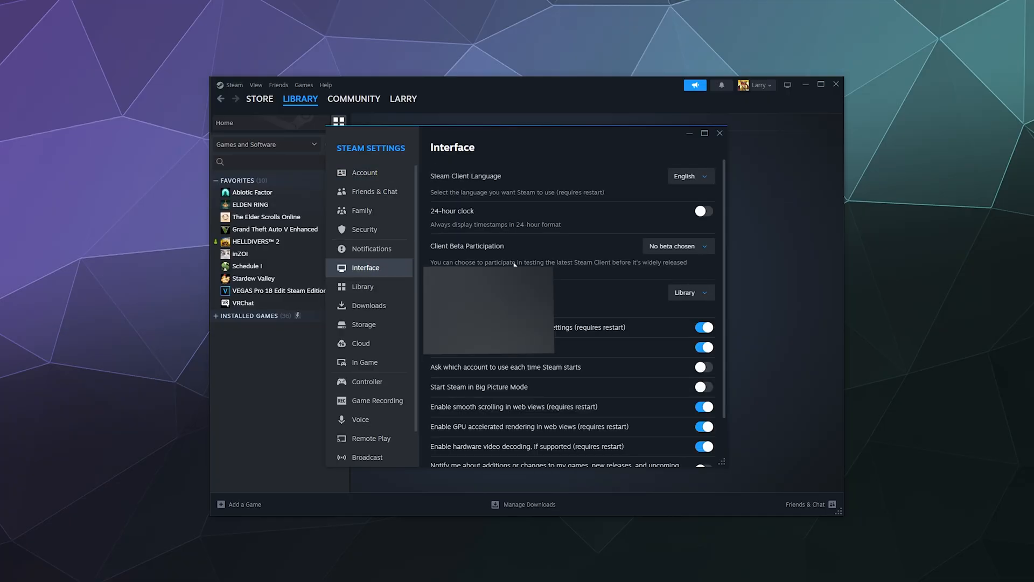
{"action": "mouse_move", "coordinate": [488, 255]}
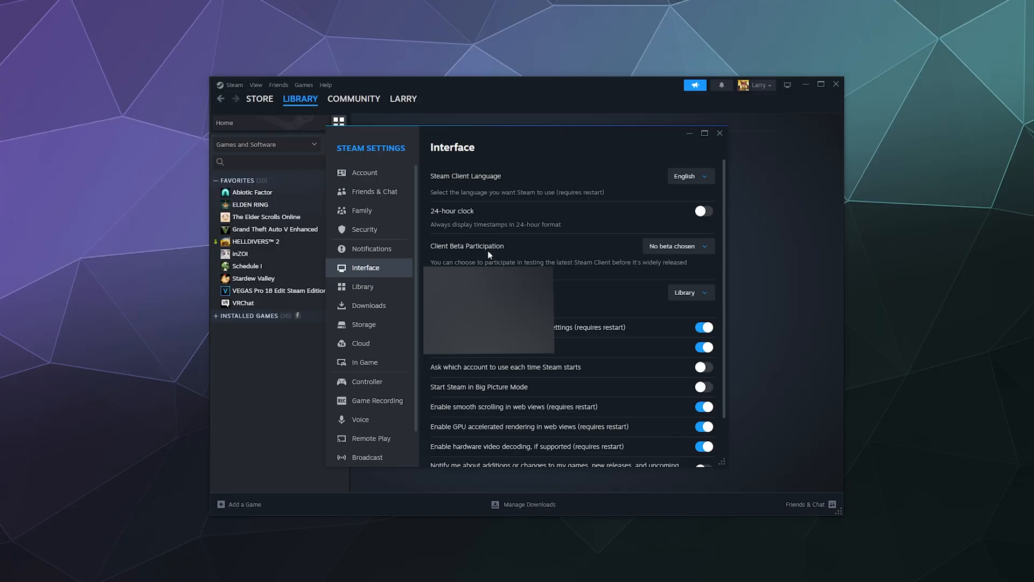
{"action": "left_click", "coordinate": [676, 246]}
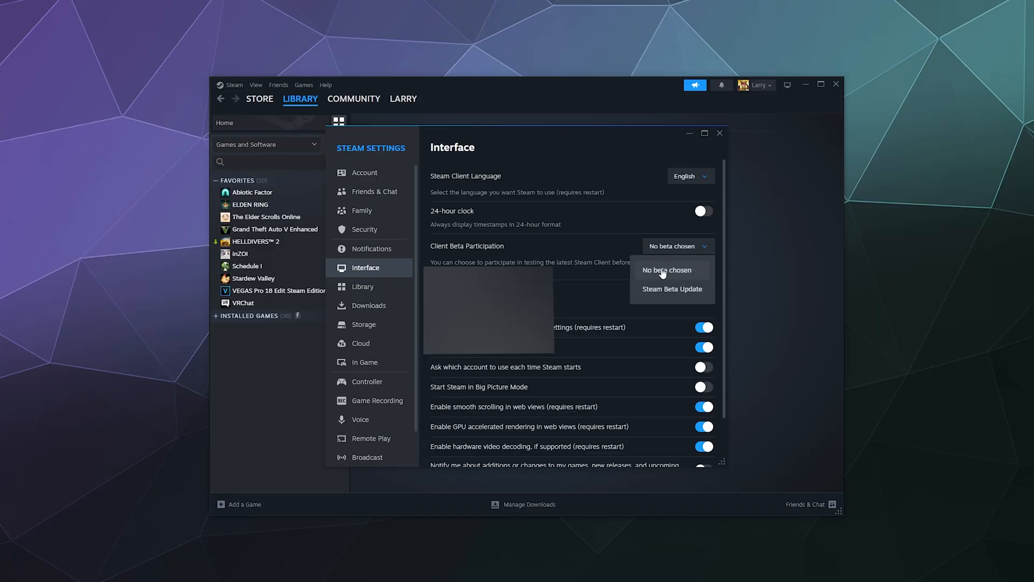
{"action": "left_click", "coordinate": [673, 288]}
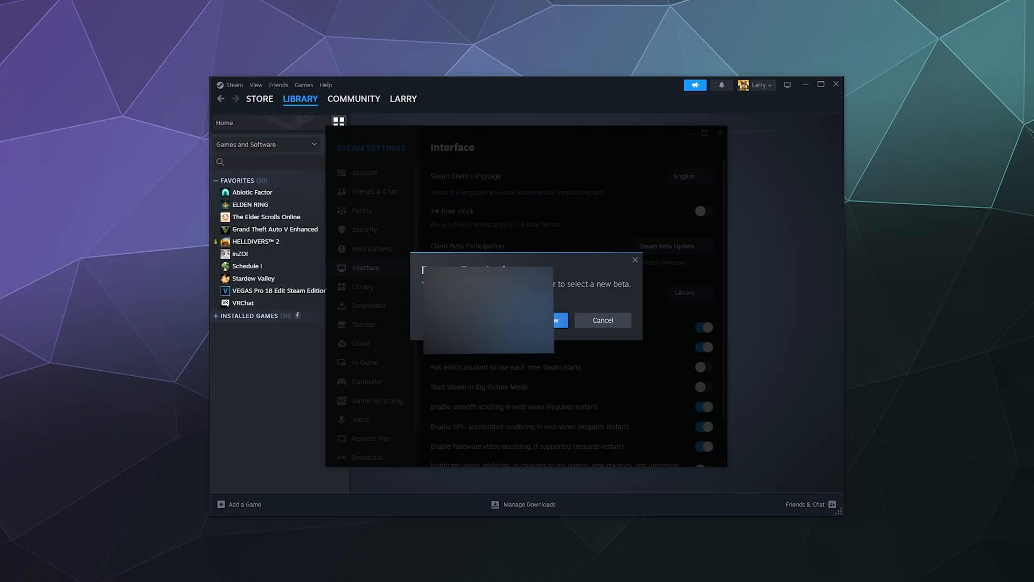
- Confirm Restart Now to relaunch Steam with the beta applied
{"action": "left_click", "coordinate": [546, 320]}
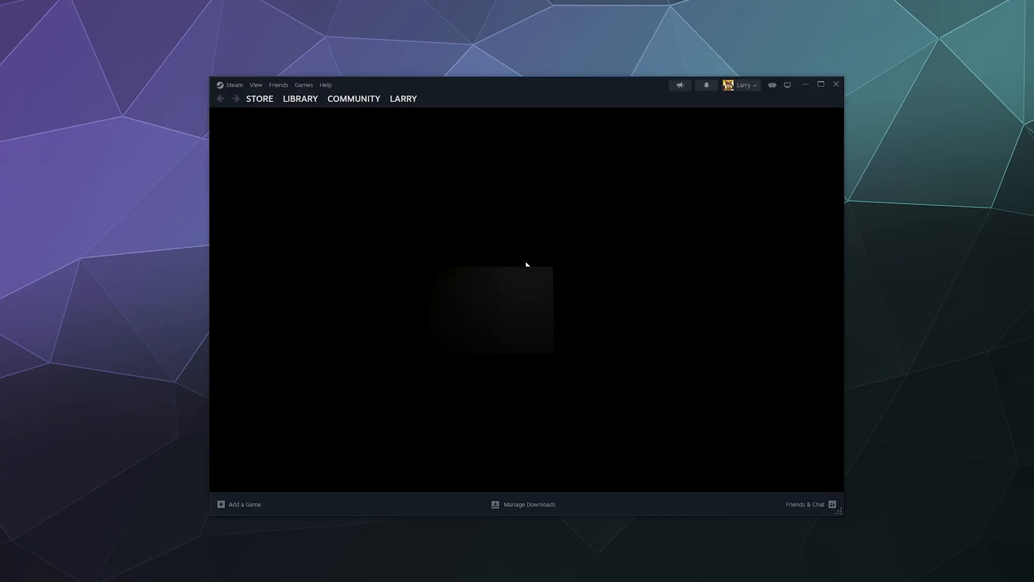
- Wait for the beta client to reload the library home page, opening and closing the Steam menu
{"action": "left_click", "coordinate": [300, 98]}
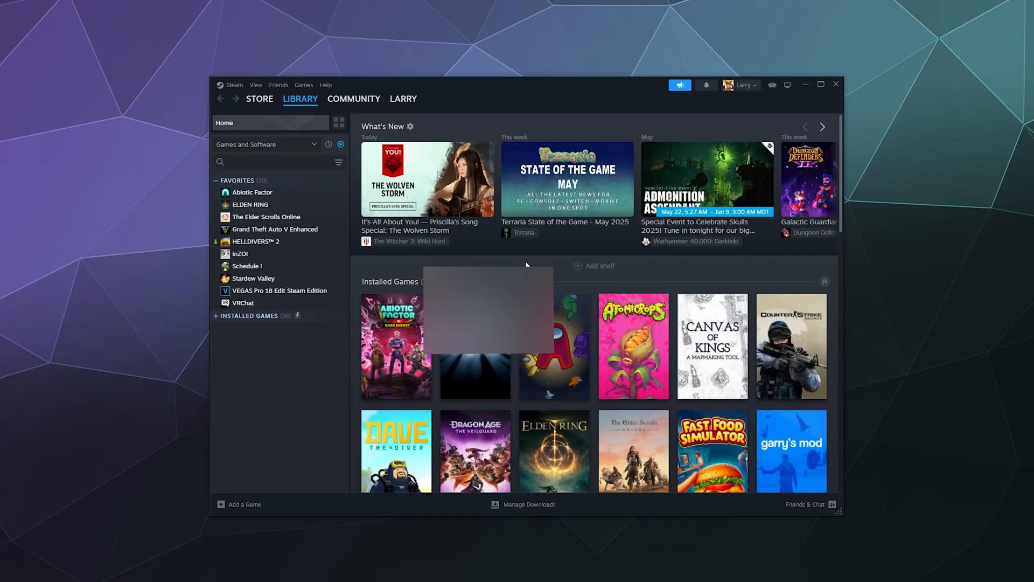
{"action": "mouse_move", "coordinate": [446, 104]}
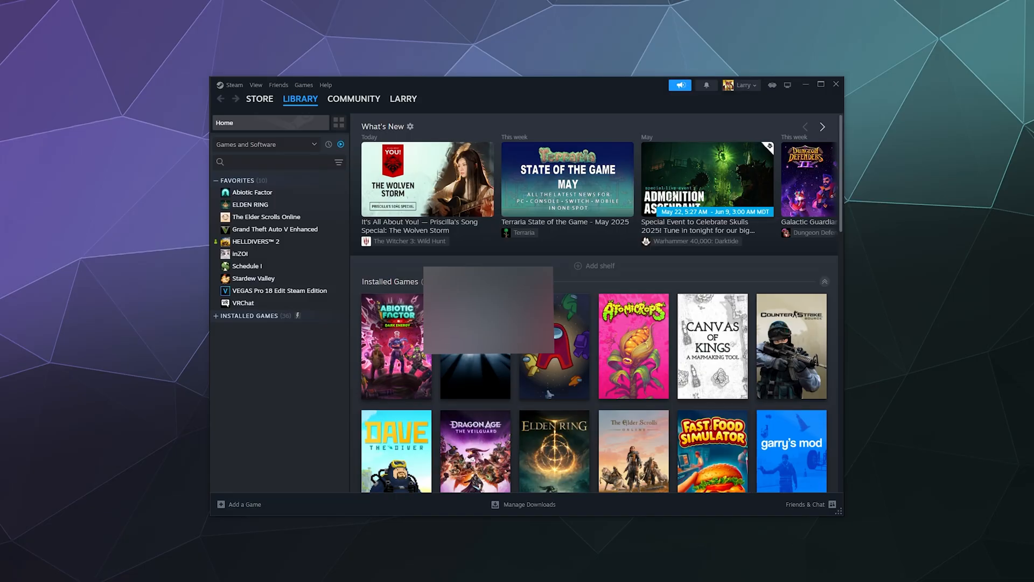
{"action": "left_click", "coordinate": [233, 84]}
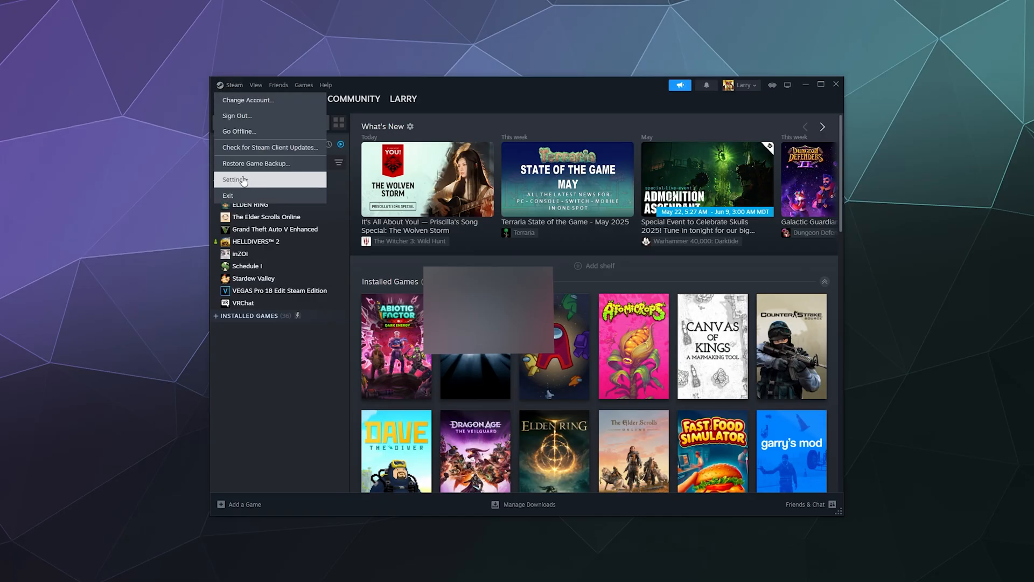
{"action": "left_click", "coordinate": [247, 401]}
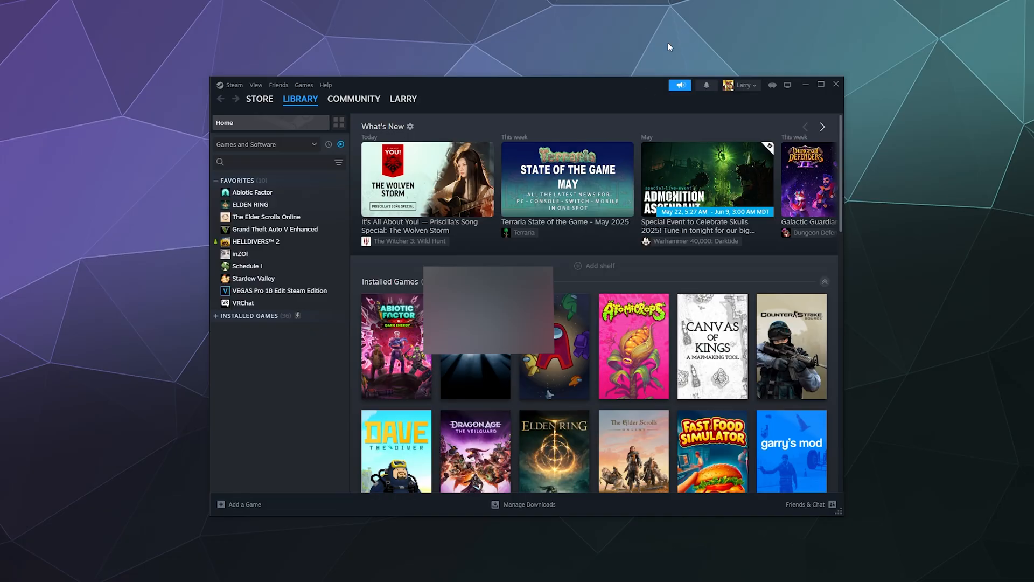
{"action": "mouse_move", "coordinate": [680, 85]}
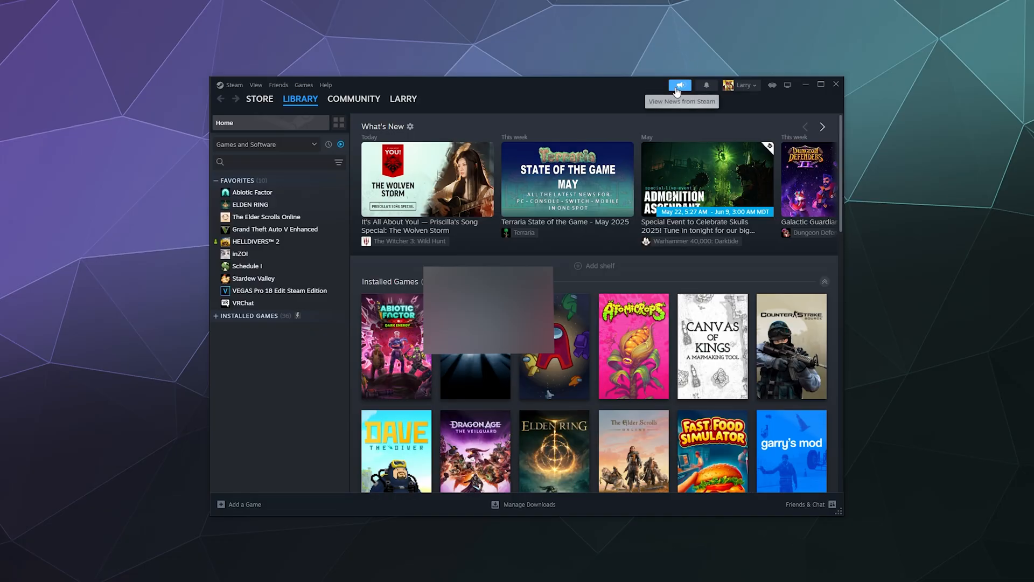
{"action": "left_click", "coordinate": [680, 84]}
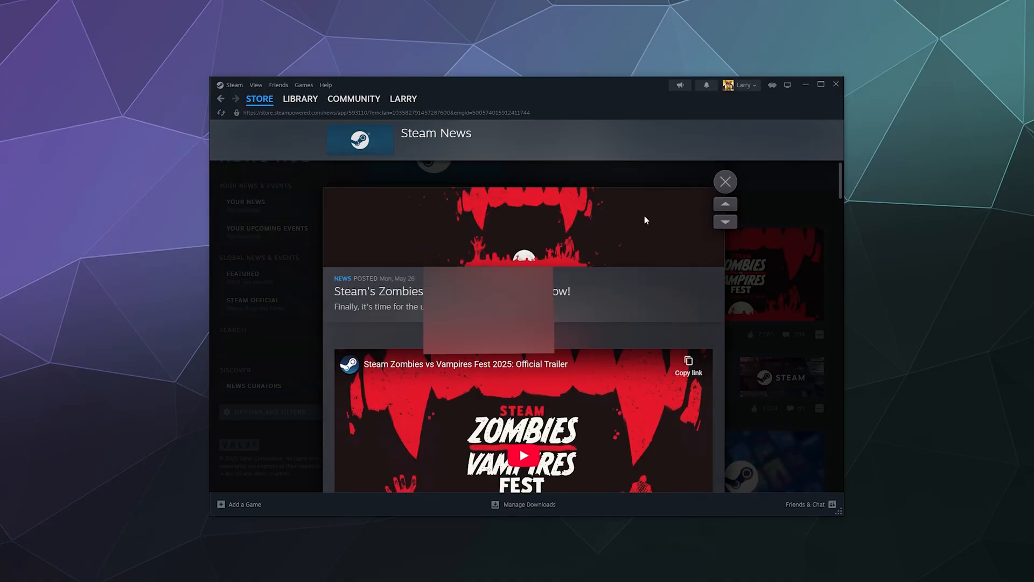
{"action": "left_click", "coordinate": [725, 182]}
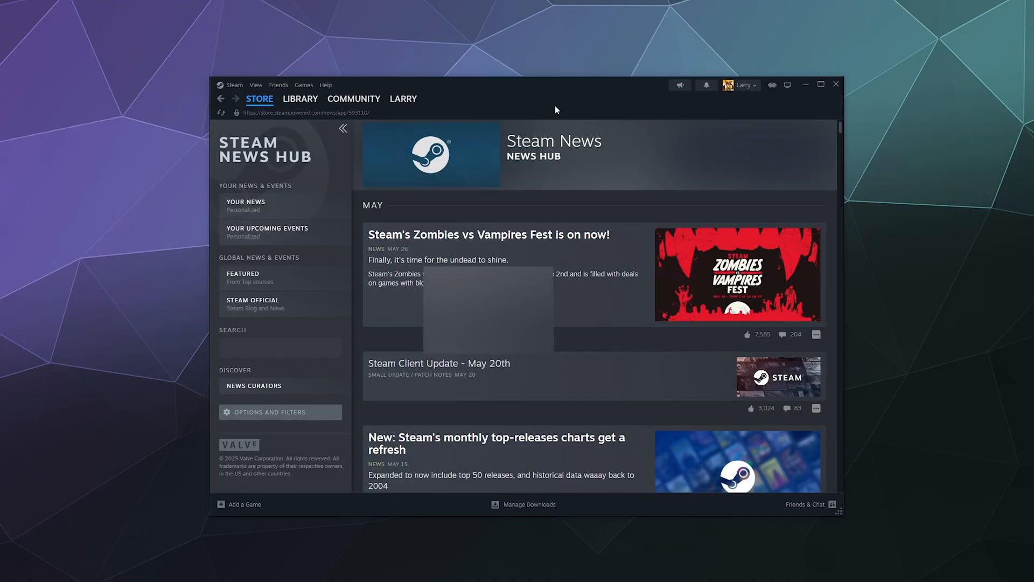
{"action": "left_click", "coordinate": [300, 98]}
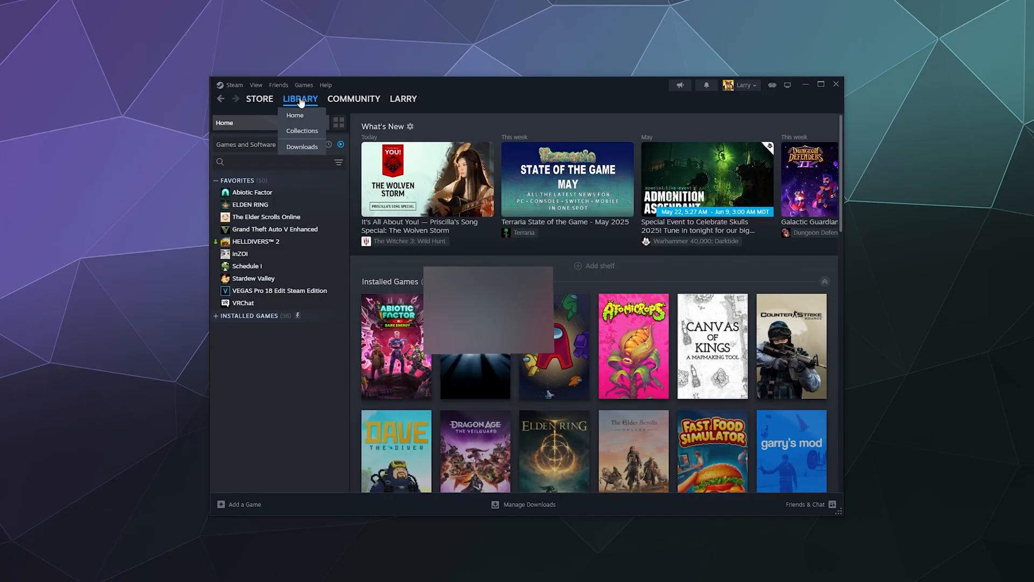
{"action": "left_click", "coordinate": [470, 102]}
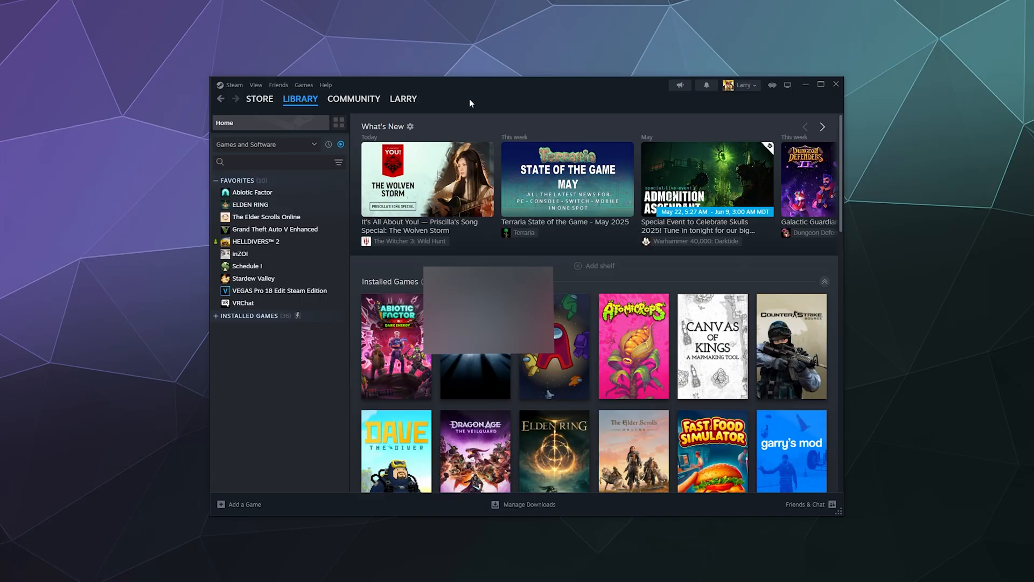
{"action": "left_click", "coordinate": [234, 84]}
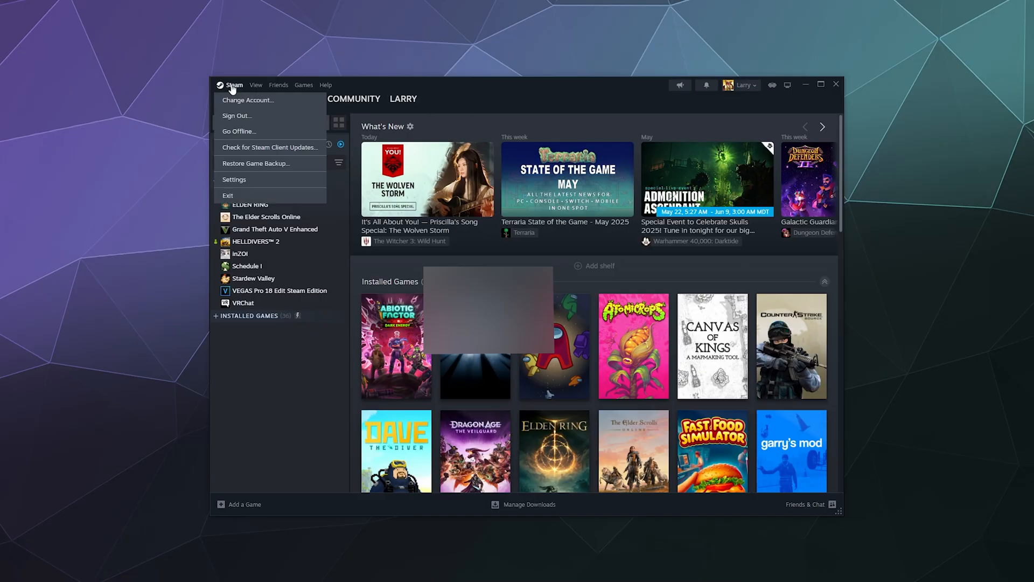
{"action": "left_click", "coordinate": [235, 180]}
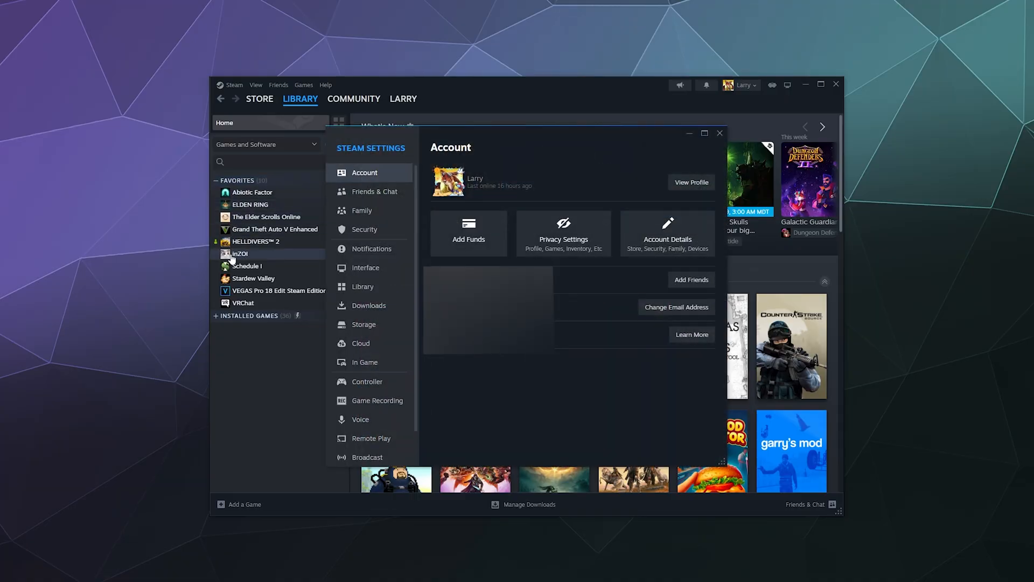
{"action": "mouse_move", "coordinate": [365, 268]}
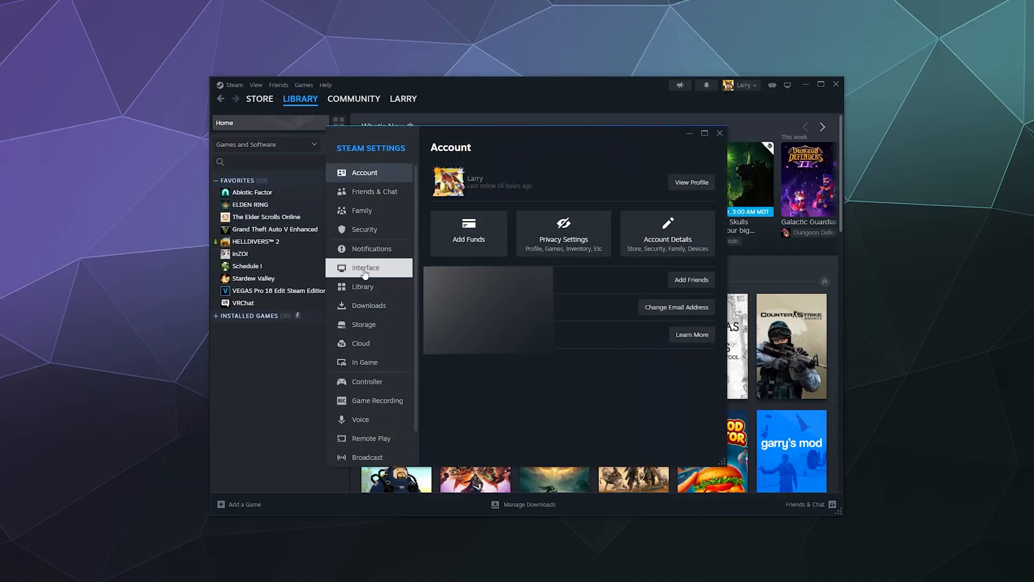
{"action": "left_click", "coordinate": [366, 267]}
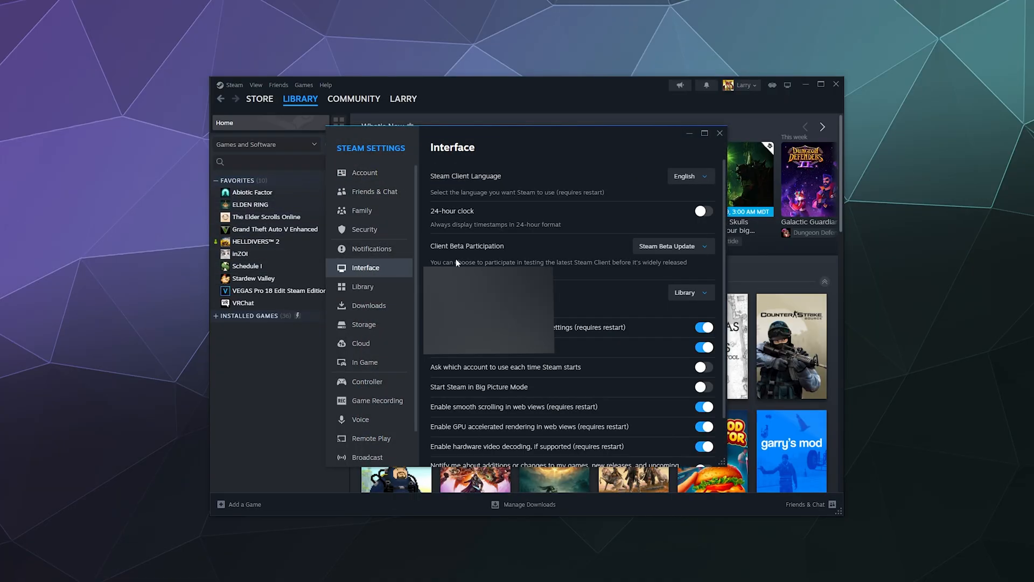
{"action": "mouse_move", "coordinate": [491, 252]}
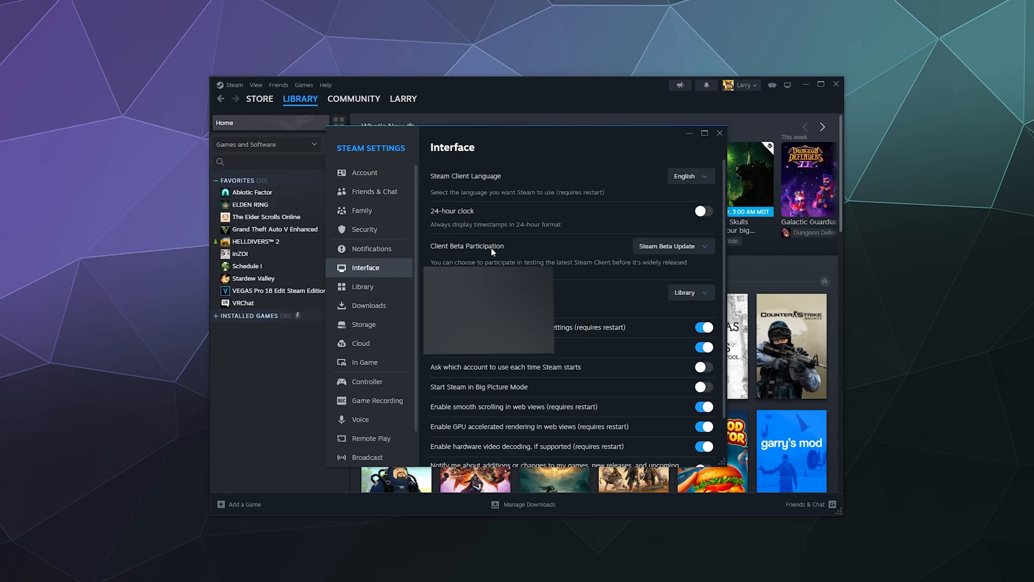
{"action": "left_click", "coordinate": [670, 246]}
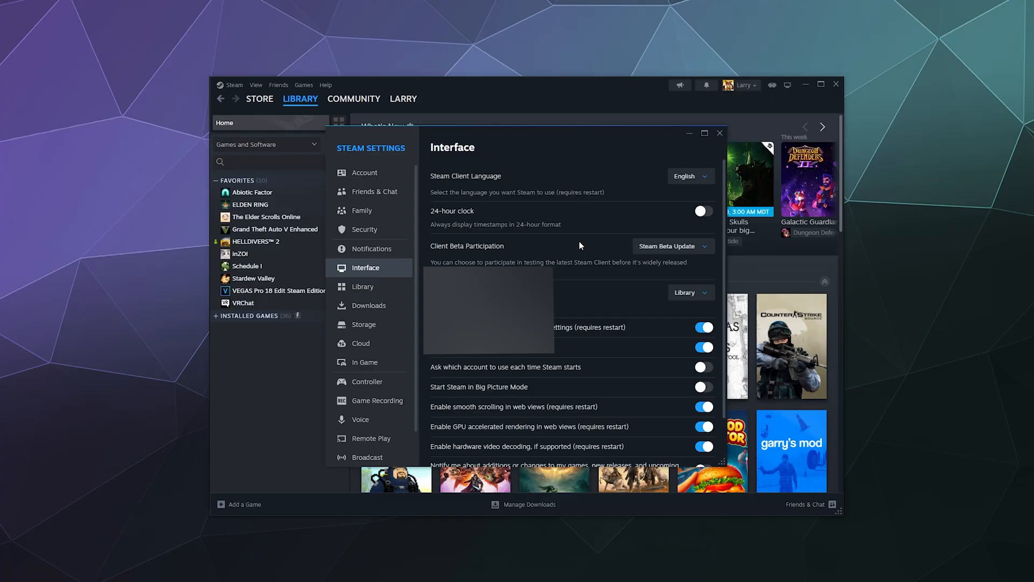
{"action": "mouse_move", "coordinate": [663, 155]}
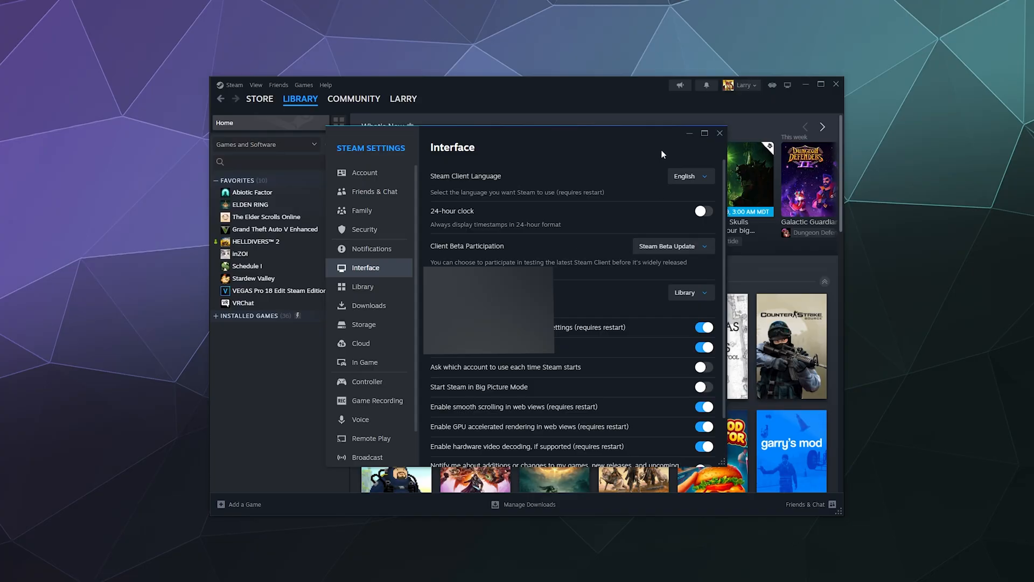
{"action": "left_click", "coordinate": [720, 132]}
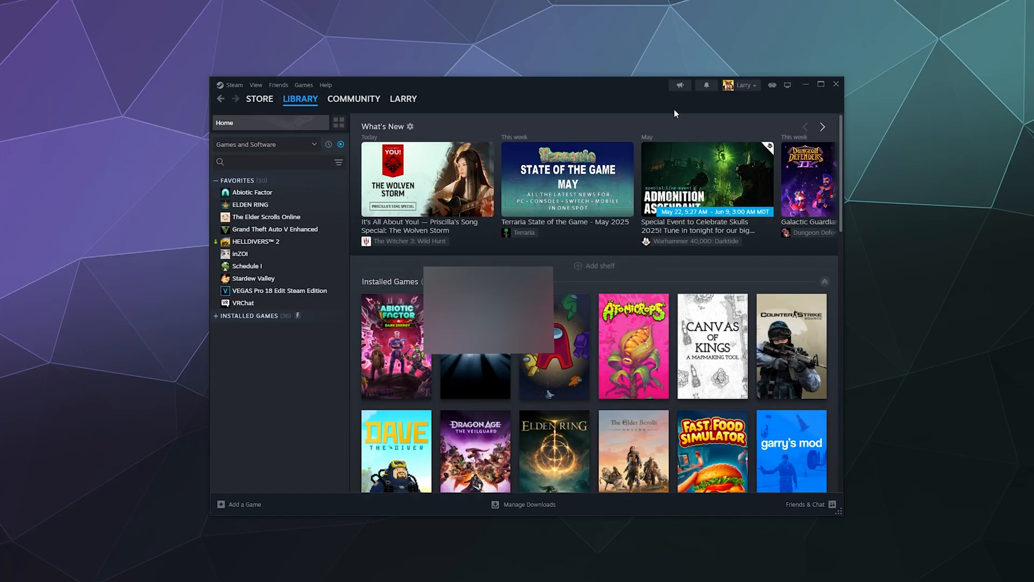